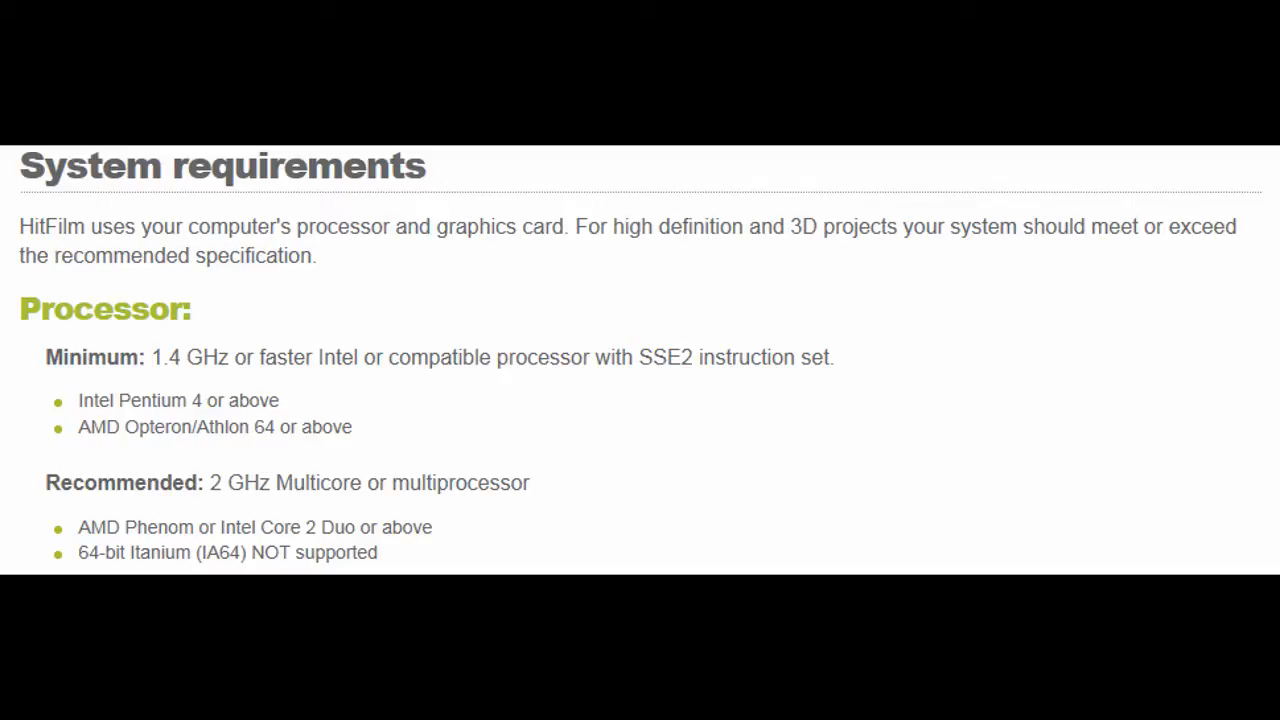
- Scroll the HitFilm requirements page down to the Graphics card section
scroll(down, 3)
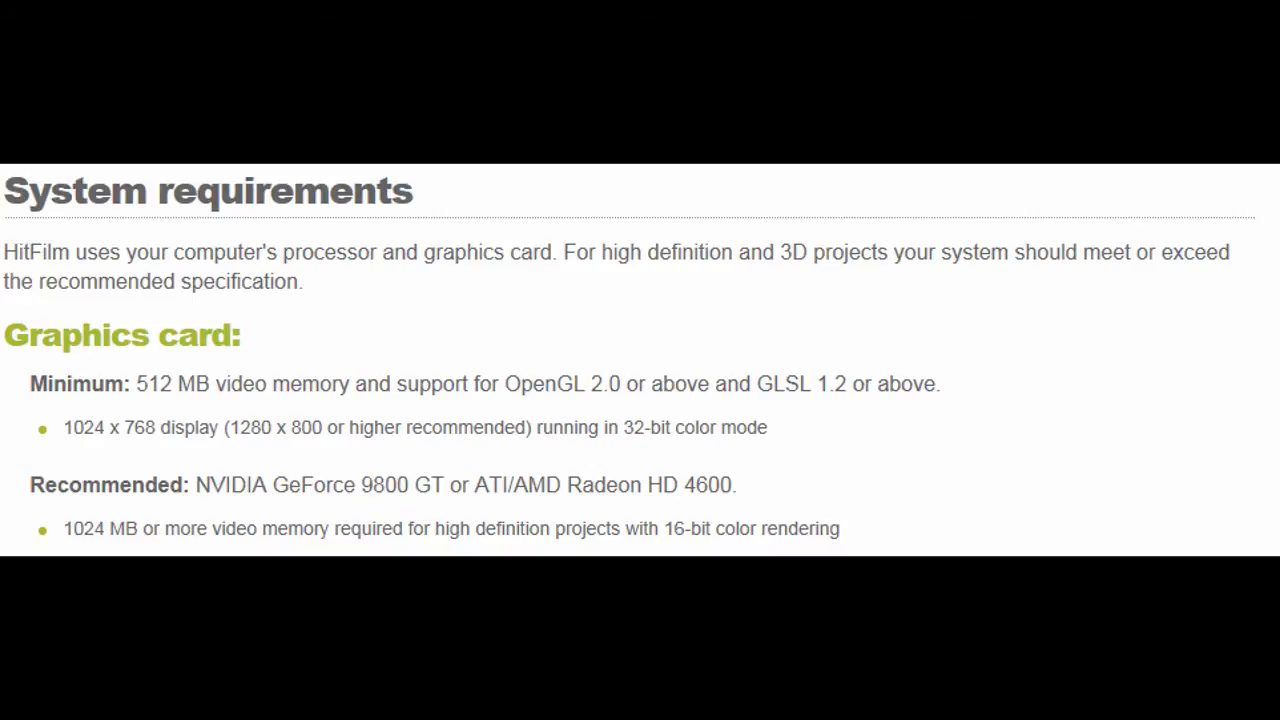
- Leave the requirements page and return to the Windows desktop
scroll(down, 3)
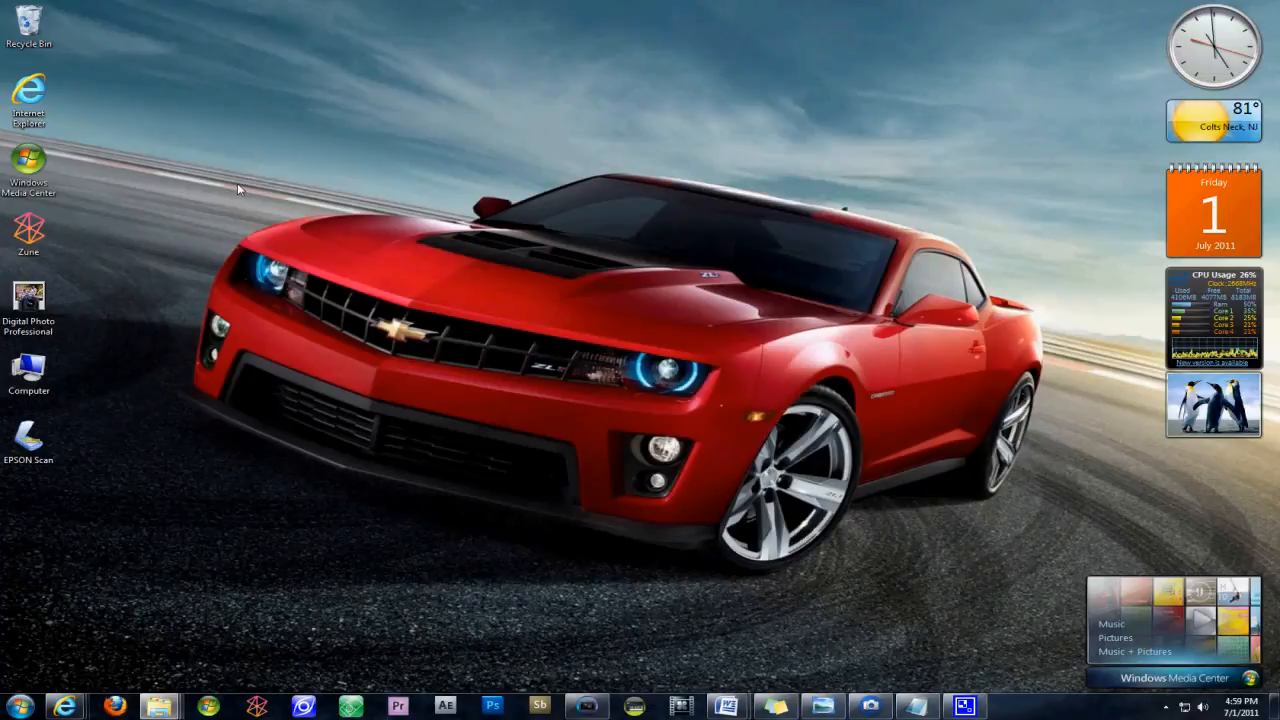
- Show the System page via Start > Control Panel > System and Security: Core i5, 8.00 GB, 64-bit
click(16, 706)
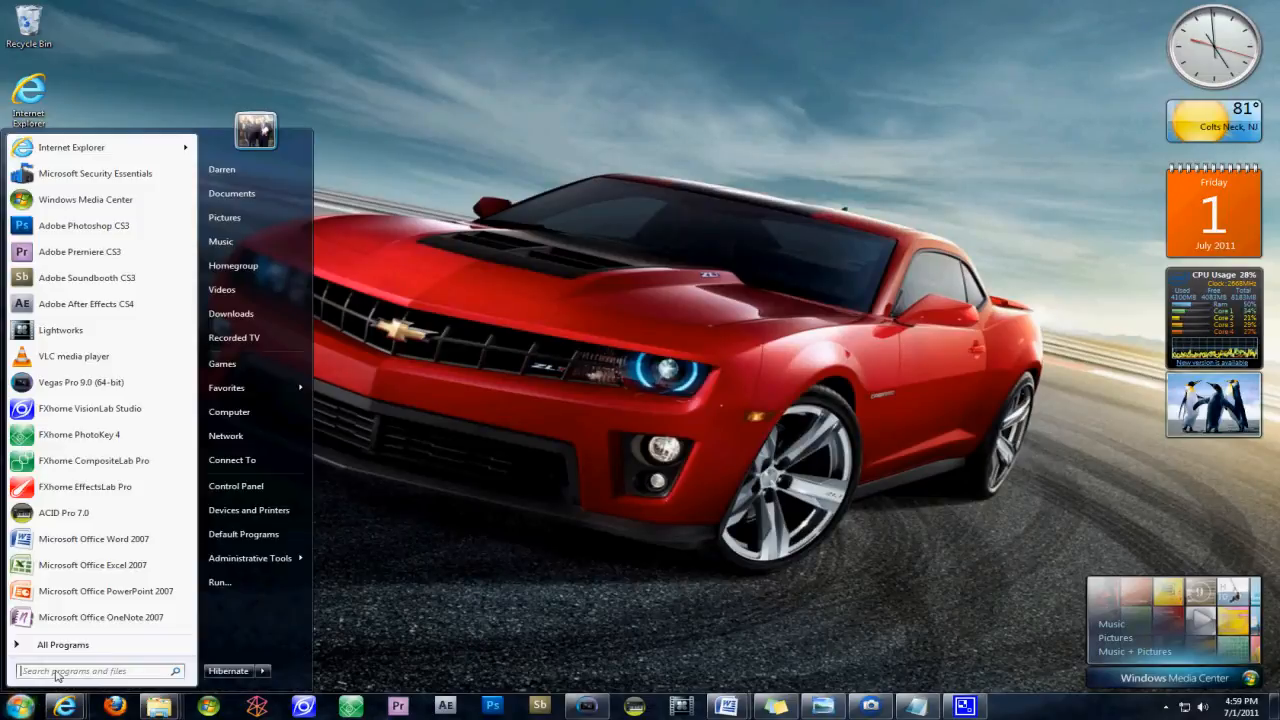
click(236, 486)
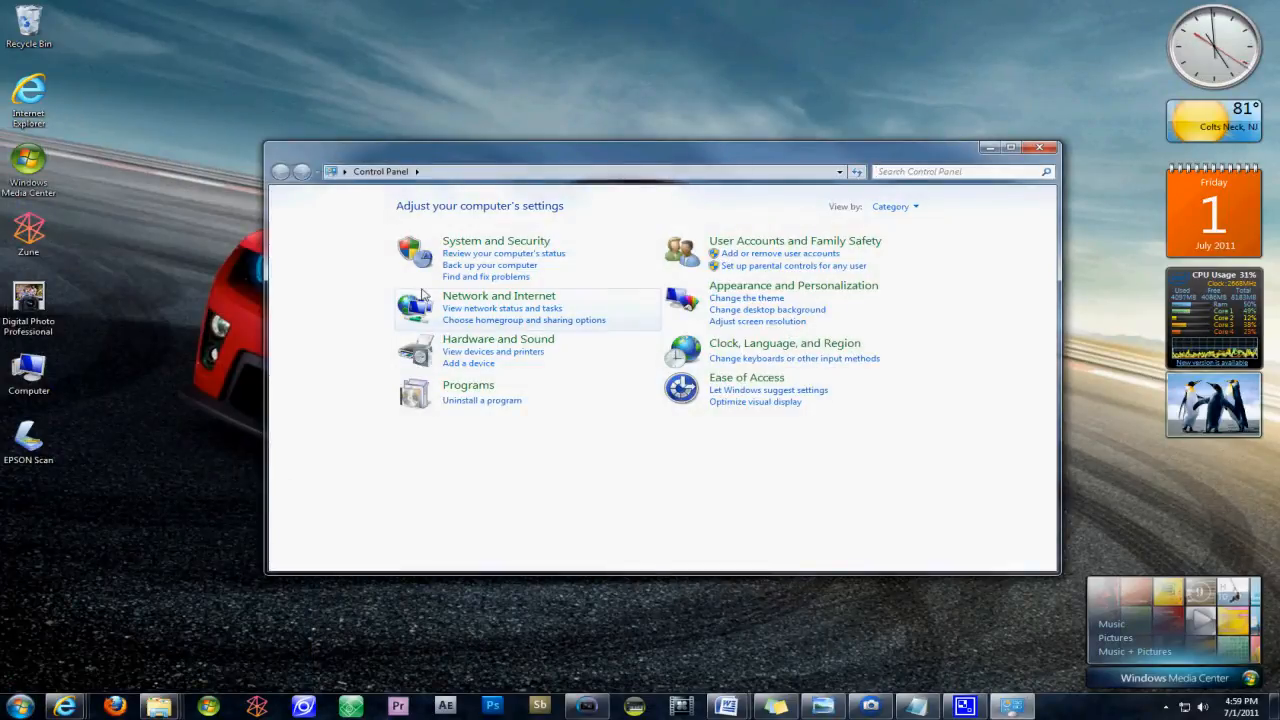
click(496, 240)
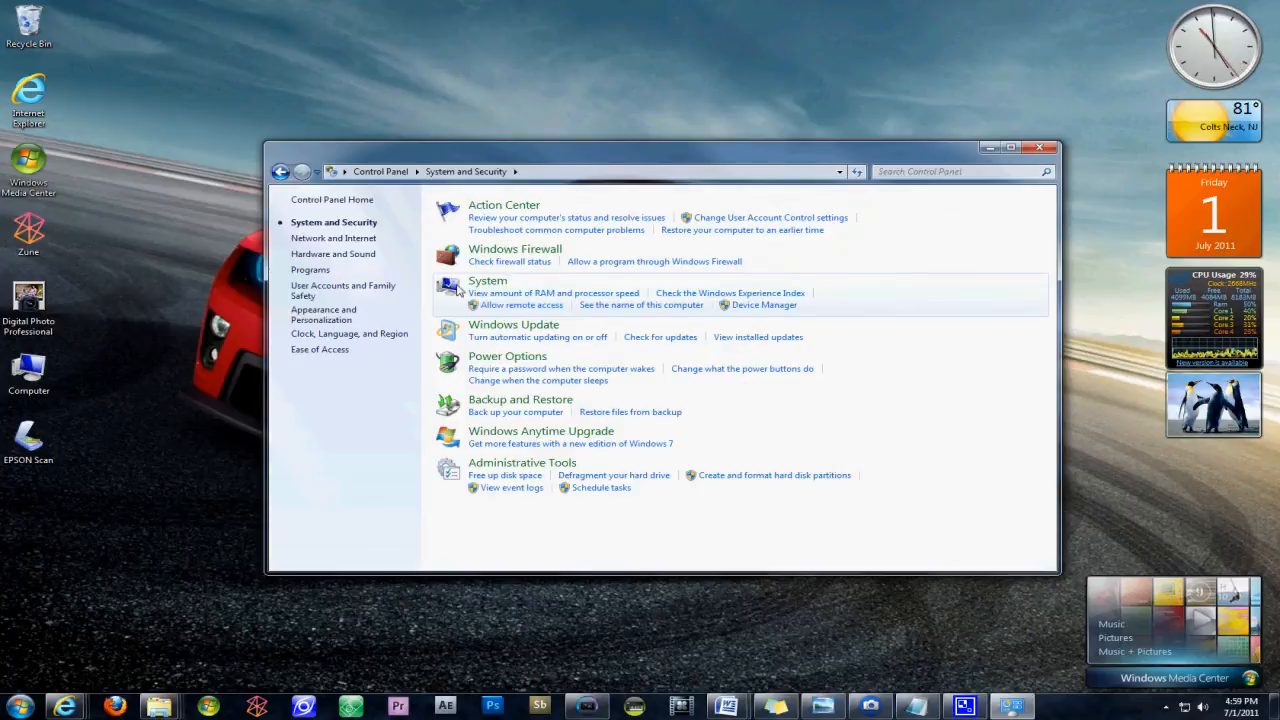
click(488, 280)
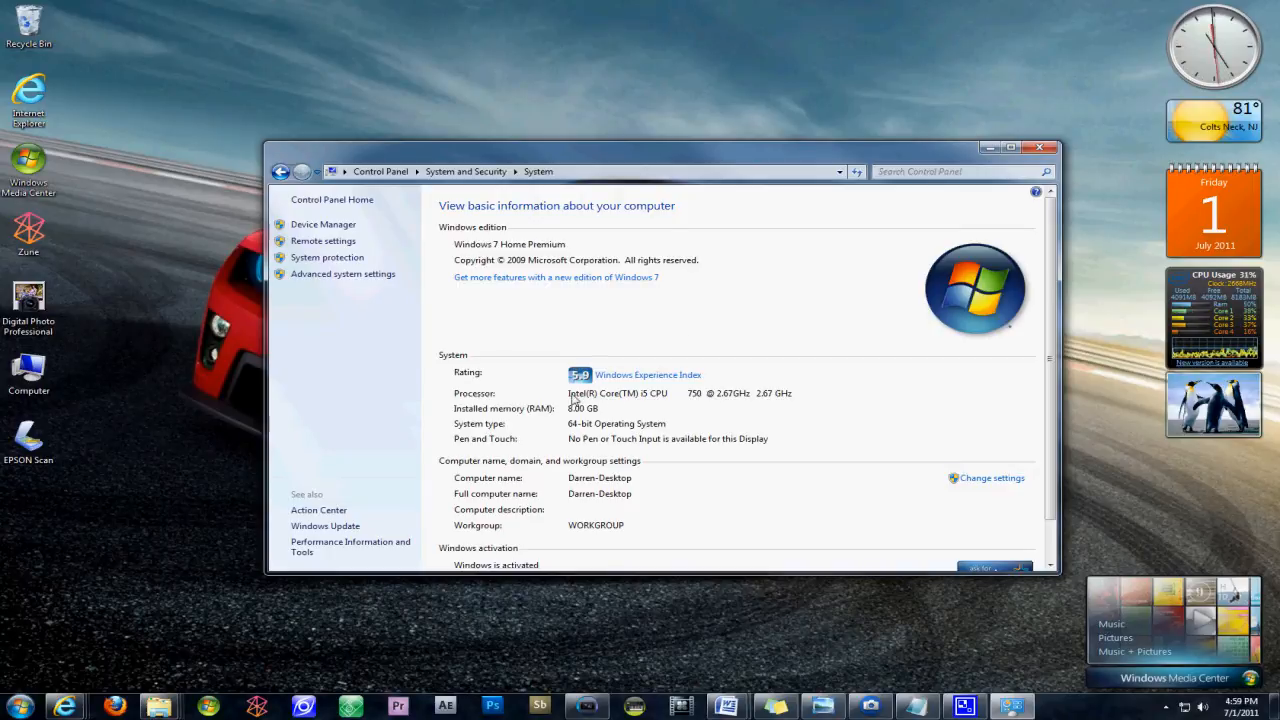
mouse_move(620, 412)
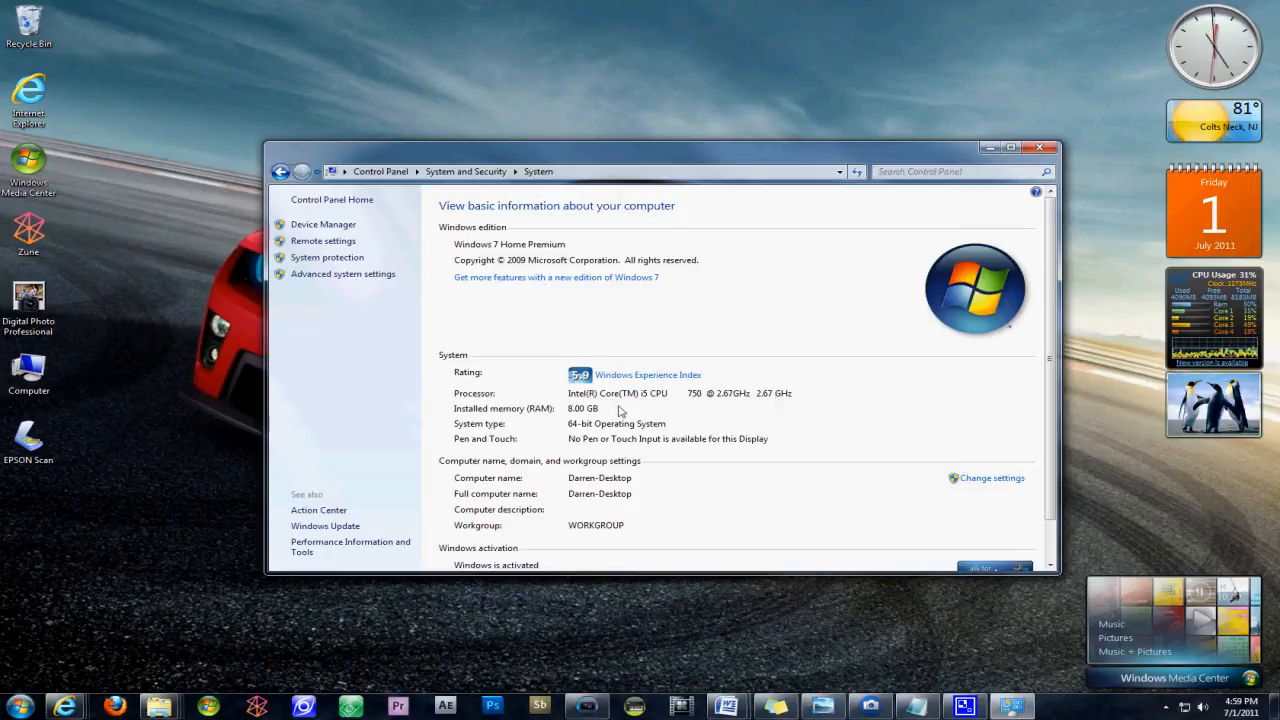
mouse_move(524, 376)
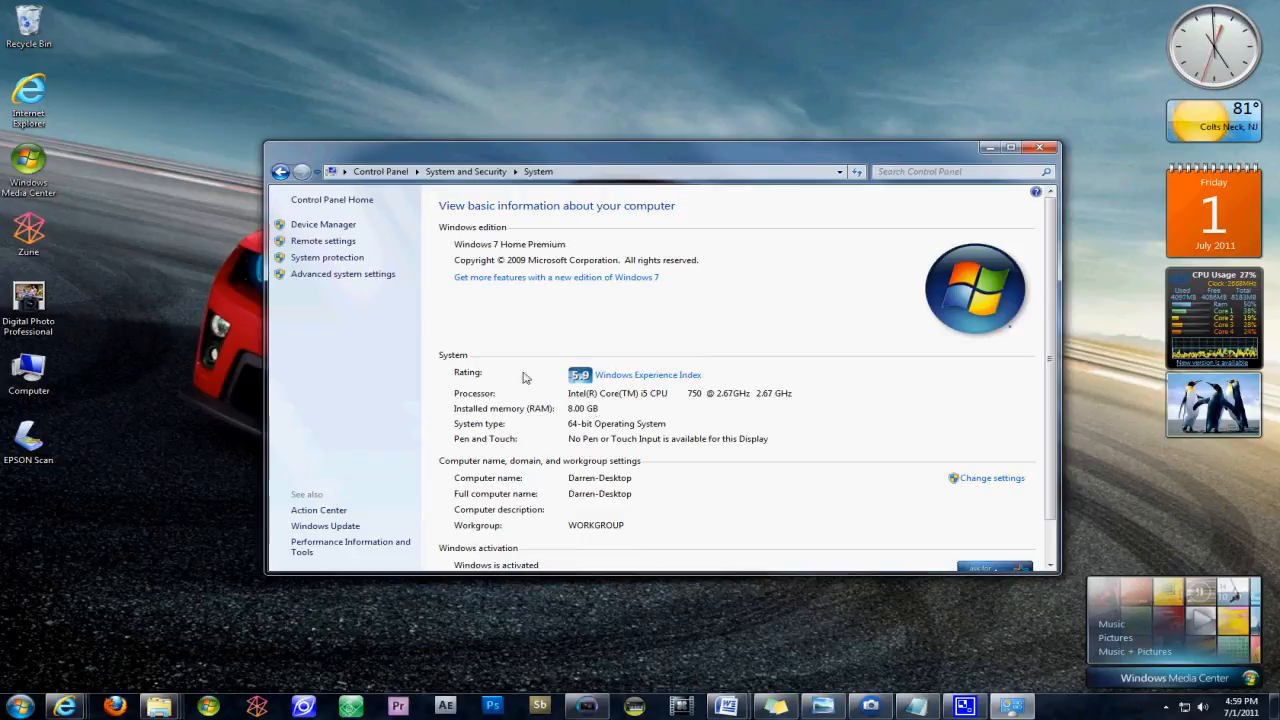
mouse_move(576, 436)
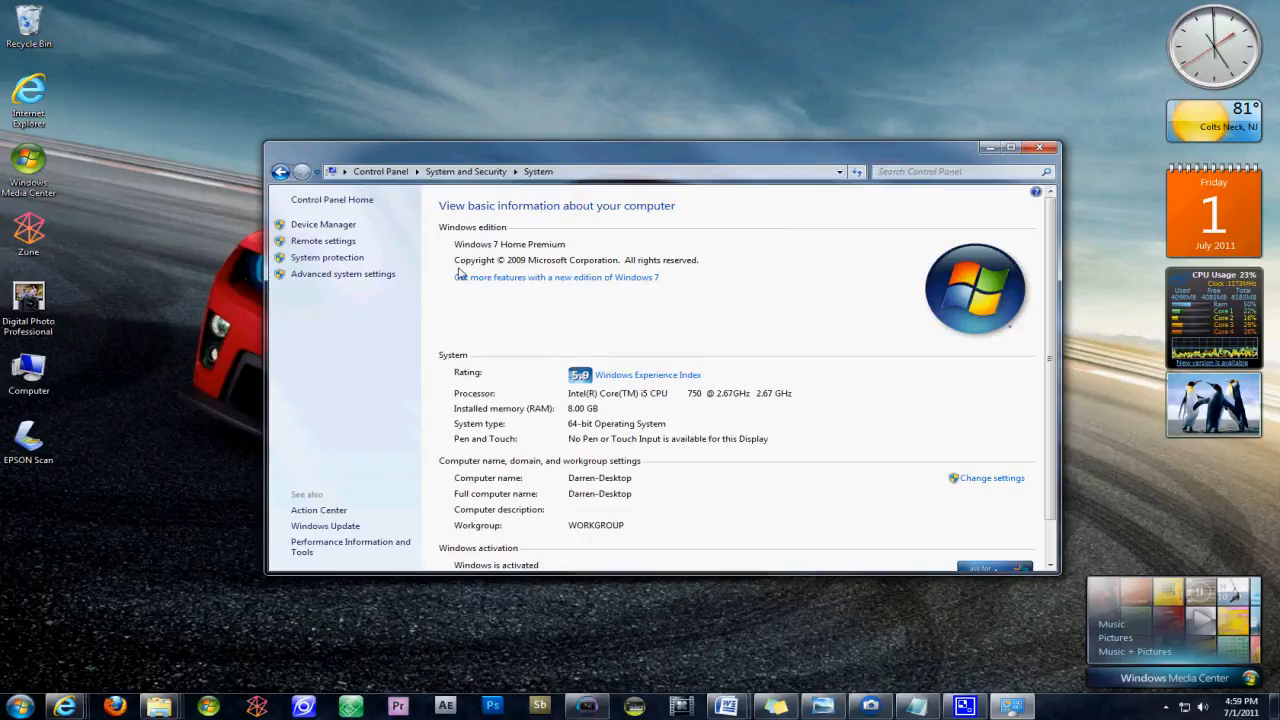
mouse_move(324, 224)
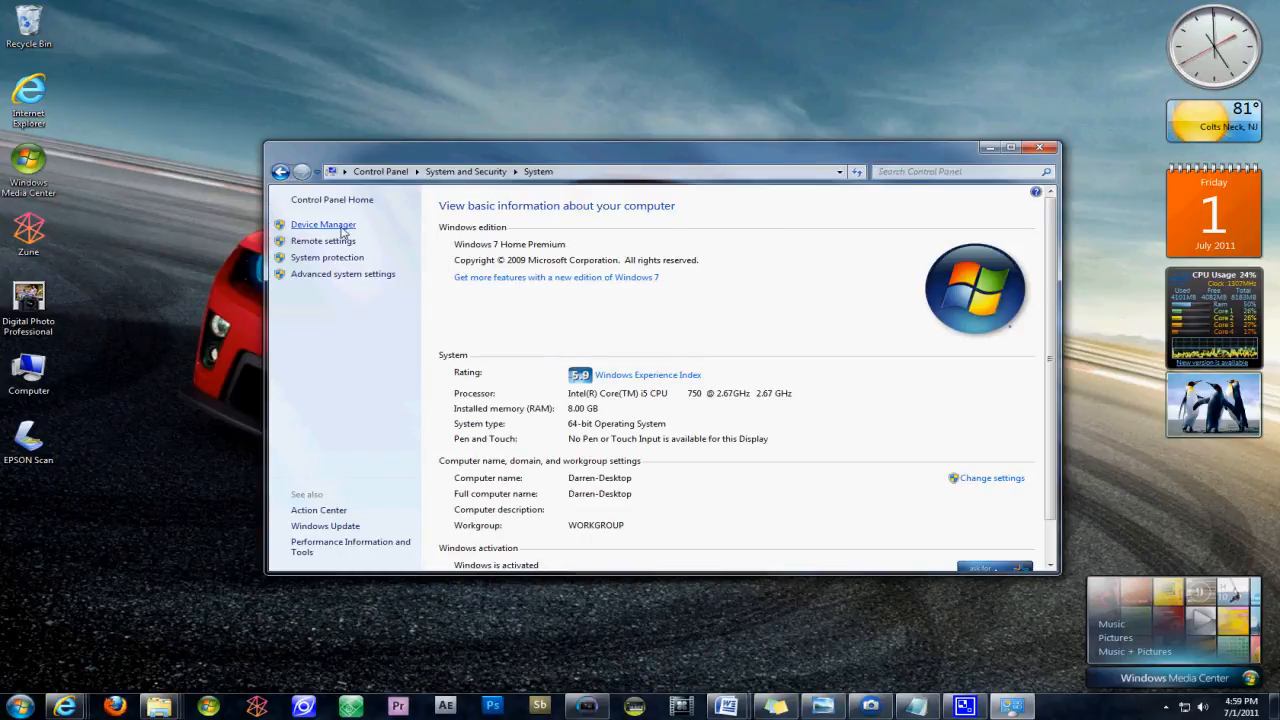
- Reveal the NVIDIA GeForce 9800 GT under Display adapters, dismissing the Update Driver prompt
click(322, 224)
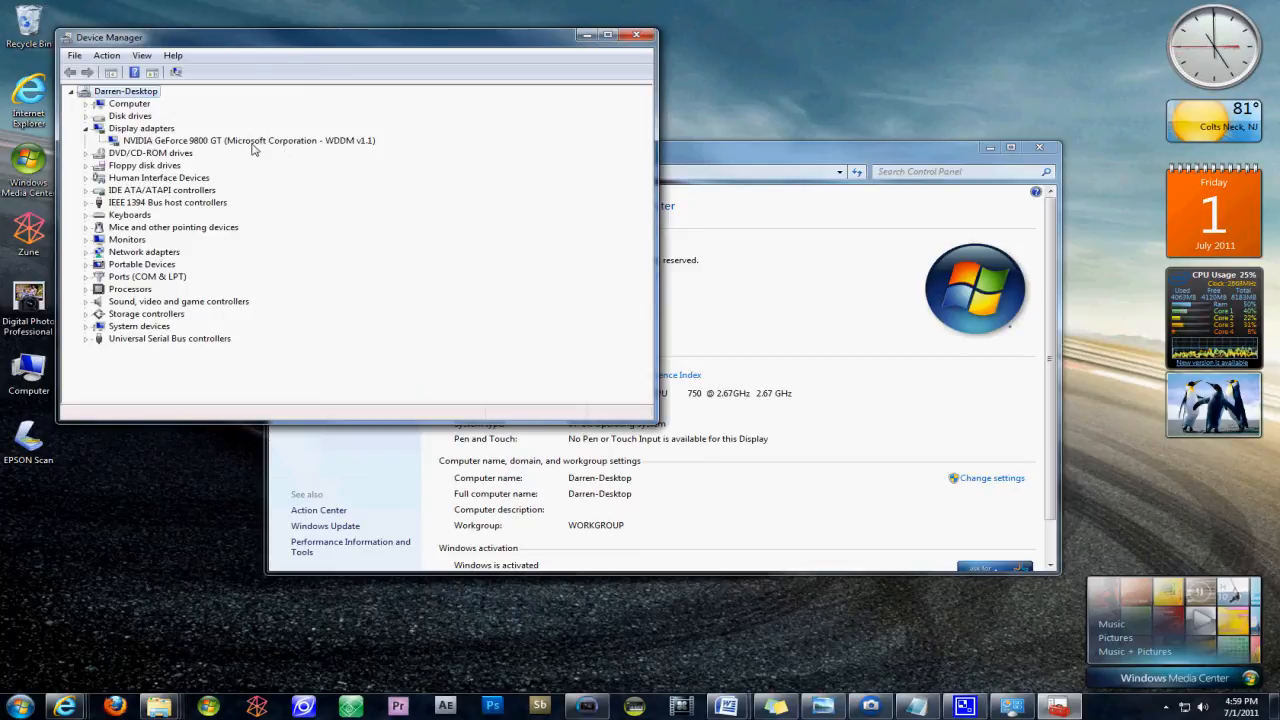
right_click(244, 140)
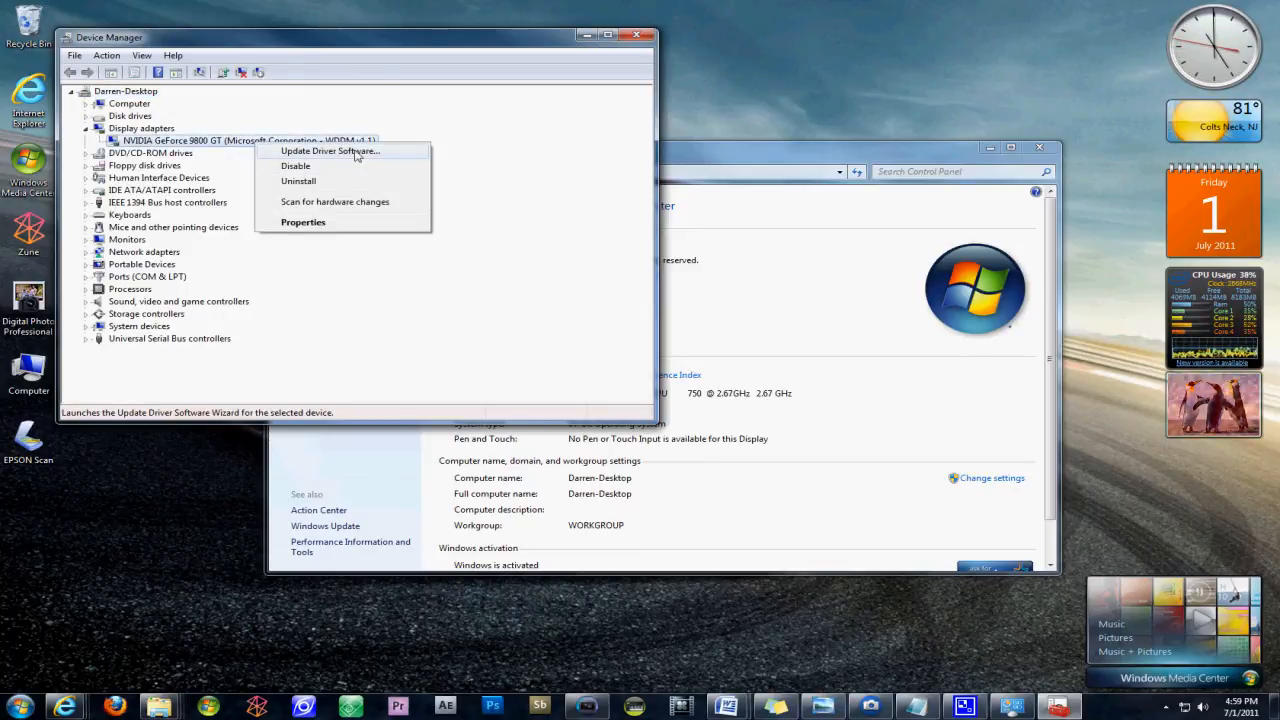
click(328, 152)
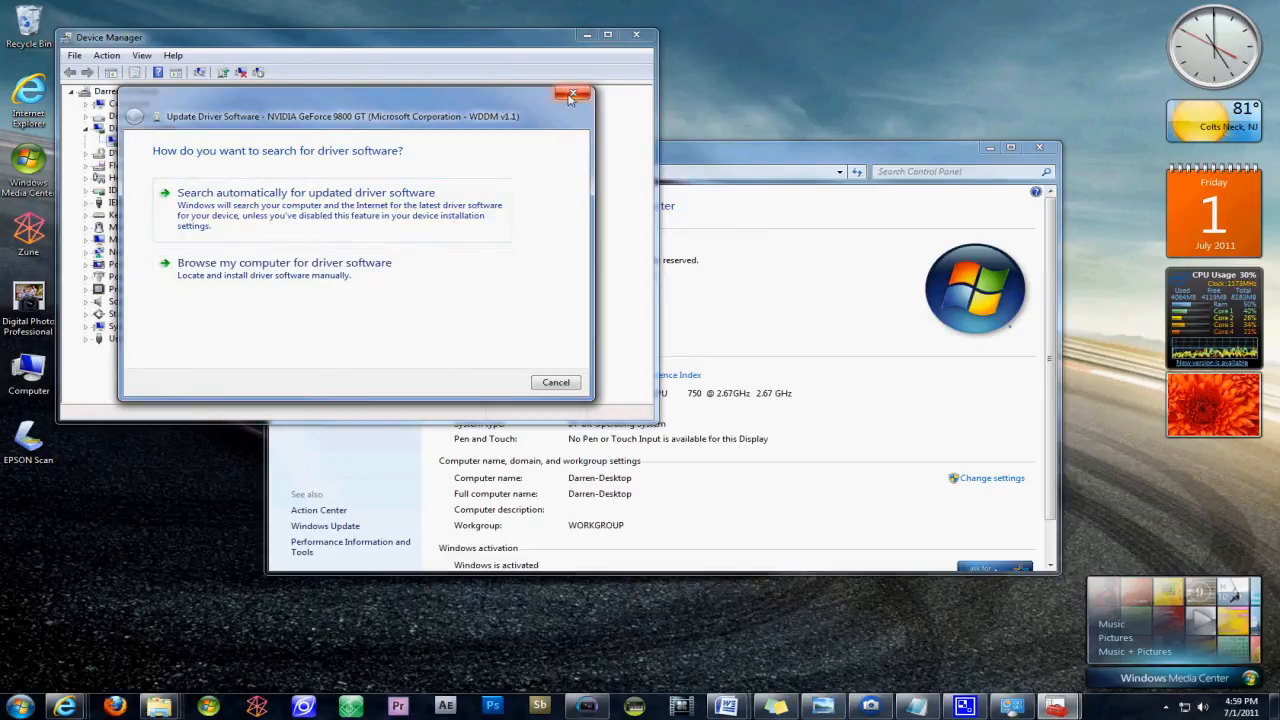
mouse_move(572, 96)
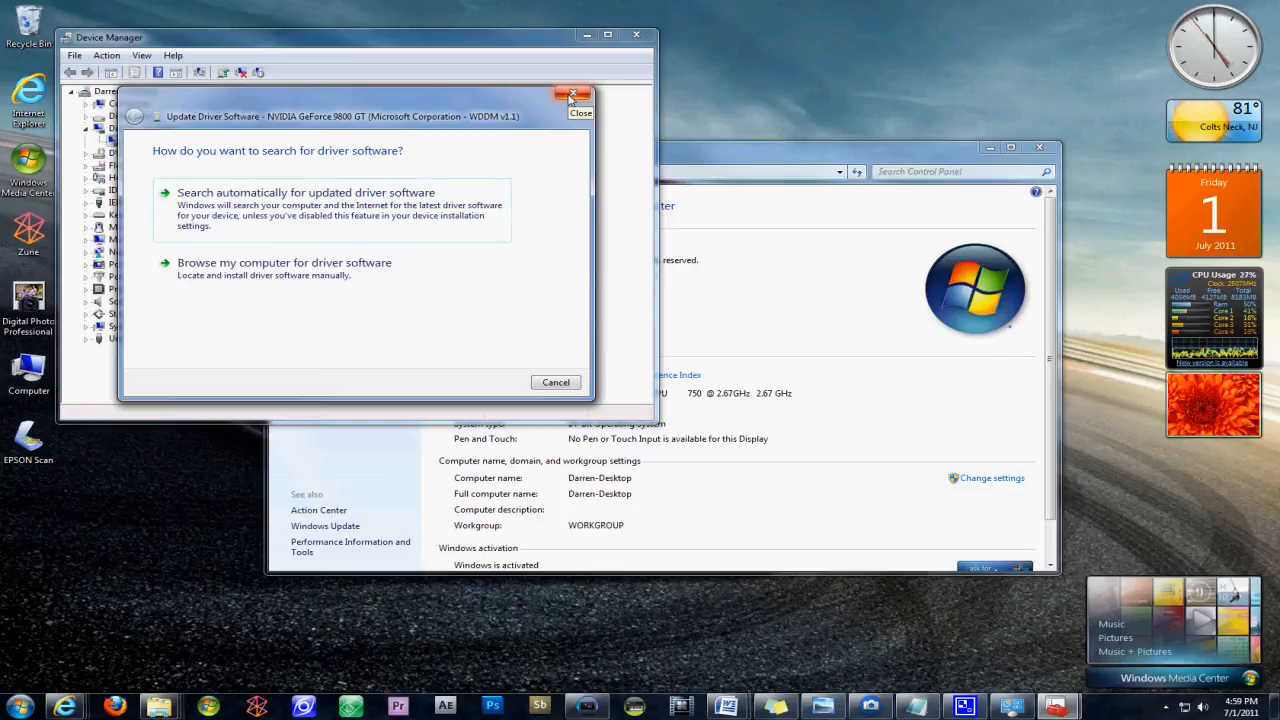
click(572, 96)
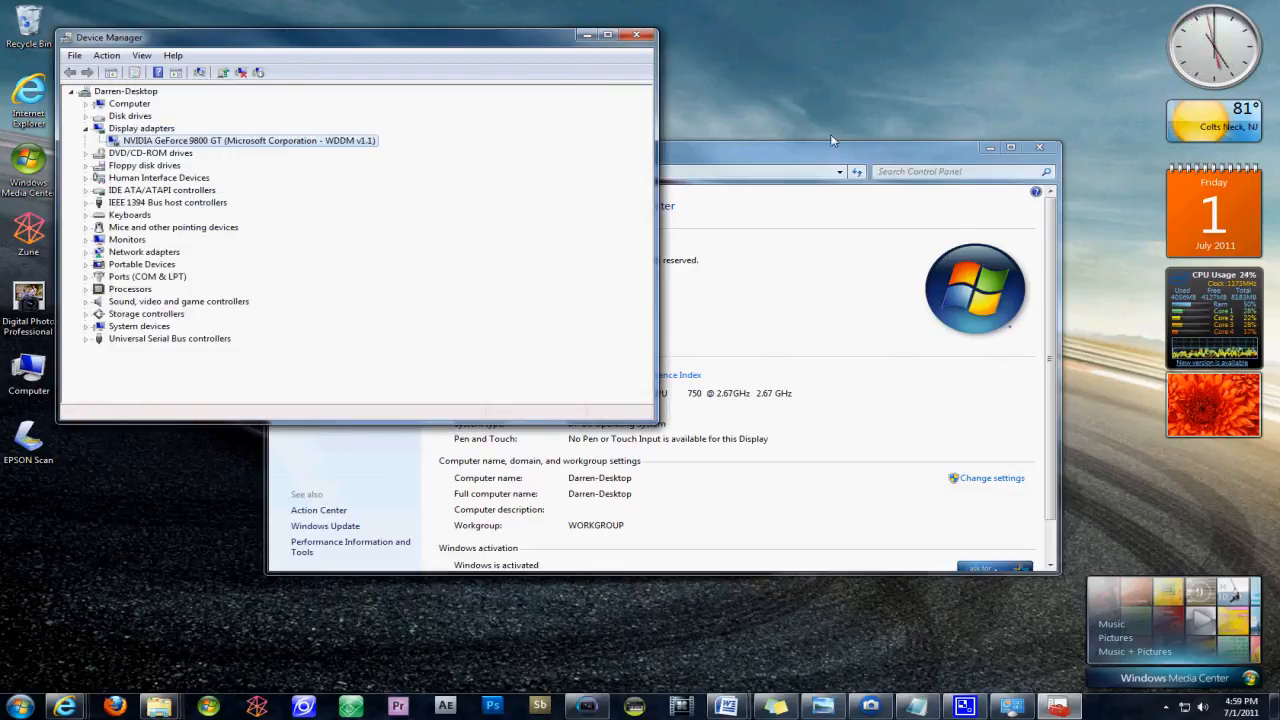
mouse_move(732, 56)
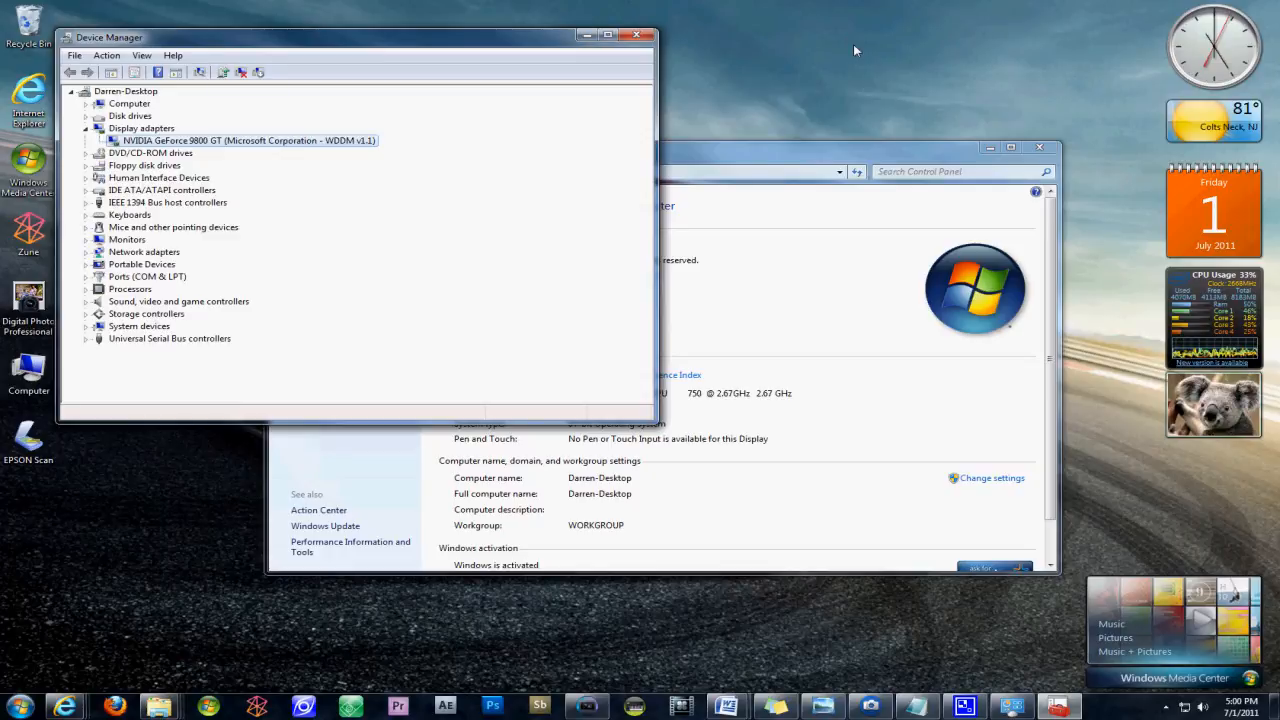
- Show the GeForce 9800 GT adapter properties via desktop Screen resolution > Advanced settings
right_click(856, 52)
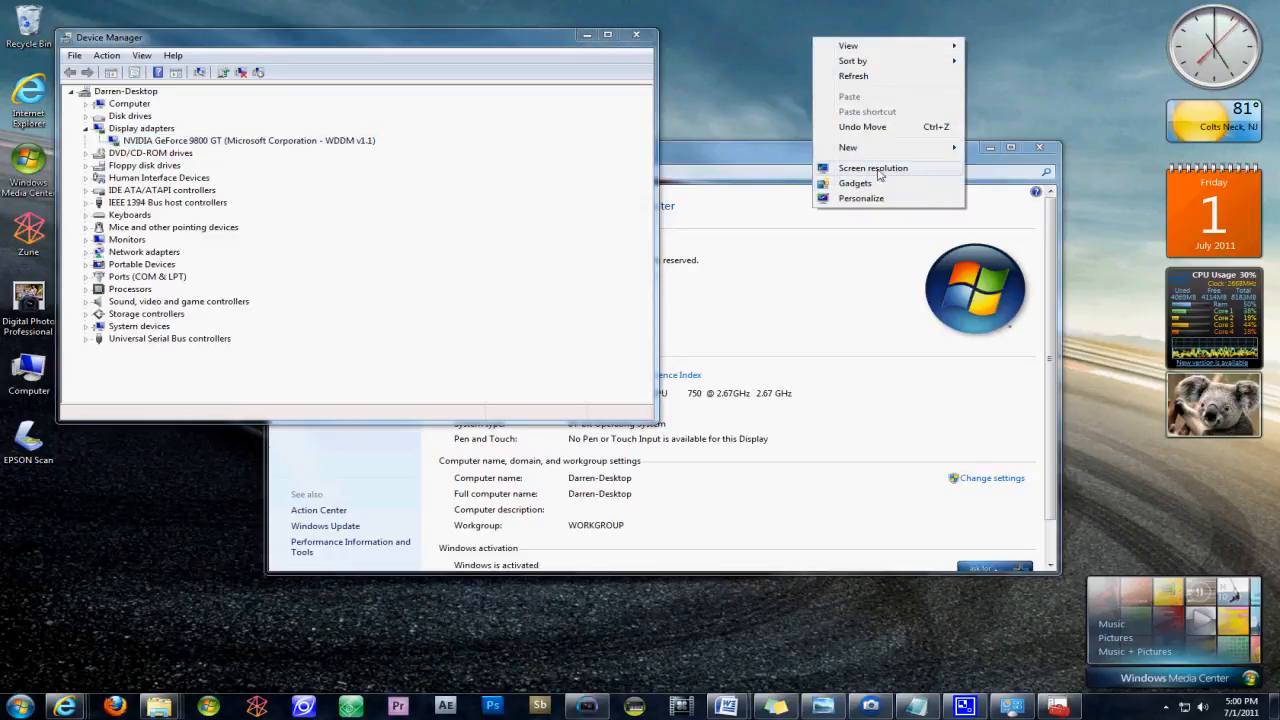
click(872, 168)
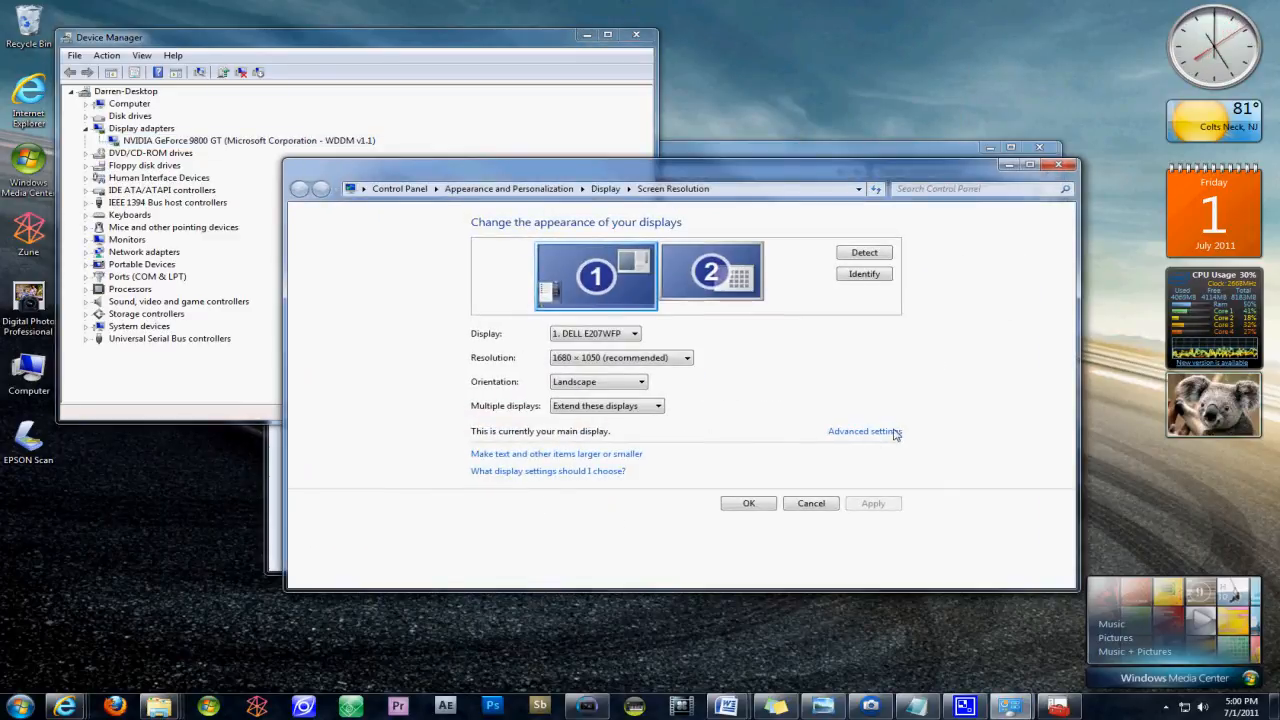
click(864, 432)
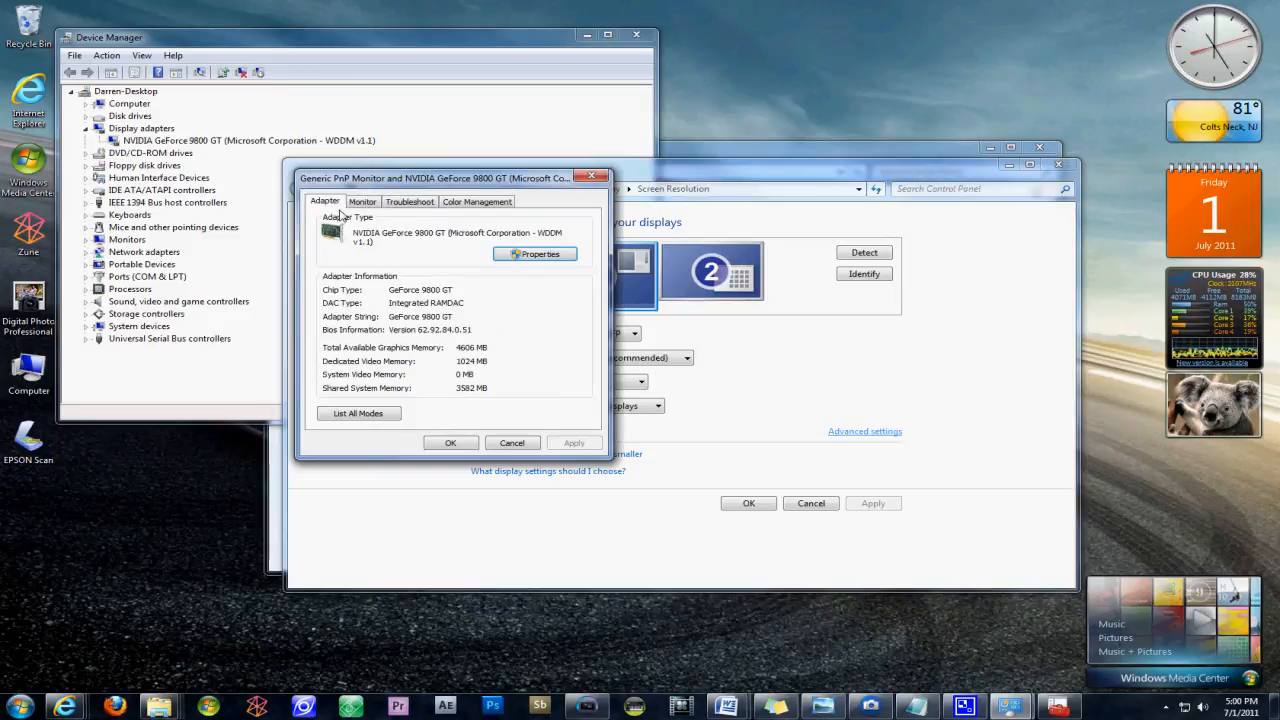